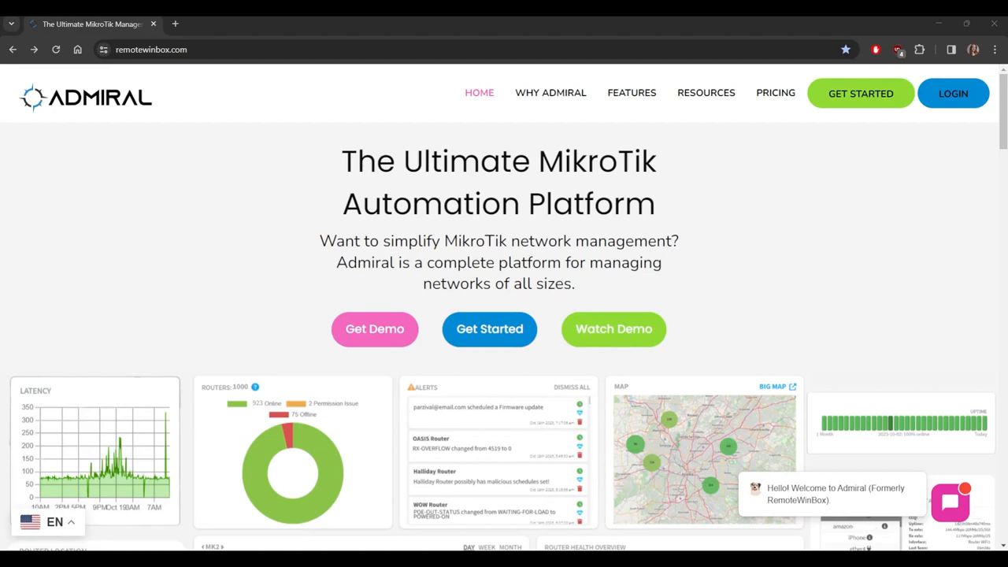
- Start registration via GET STARTED, choosing the ADMIRAL – USA regional platform
{"action": "left_click", "coordinate": [860, 93]}
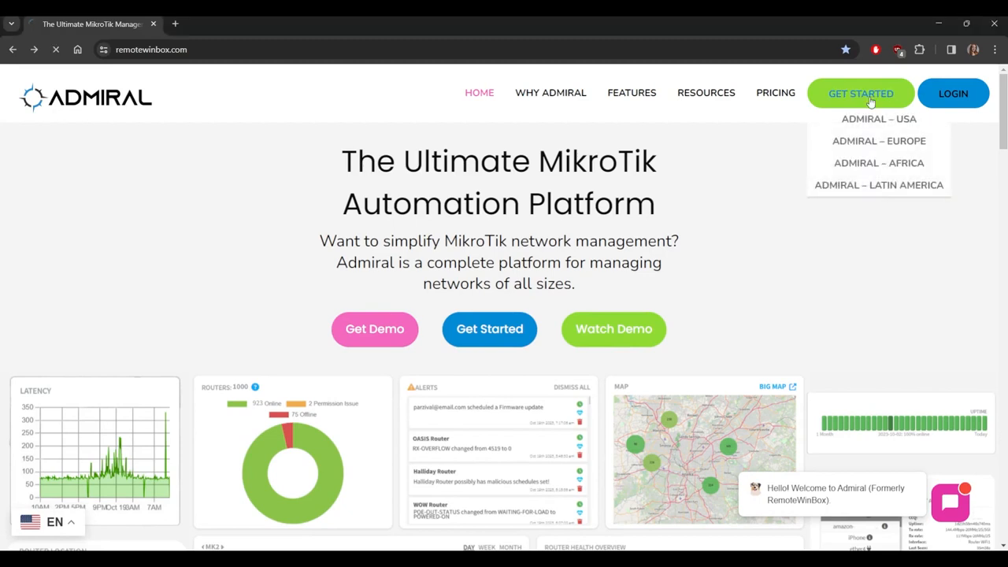
{"action": "left_click", "coordinate": [879, 120]}
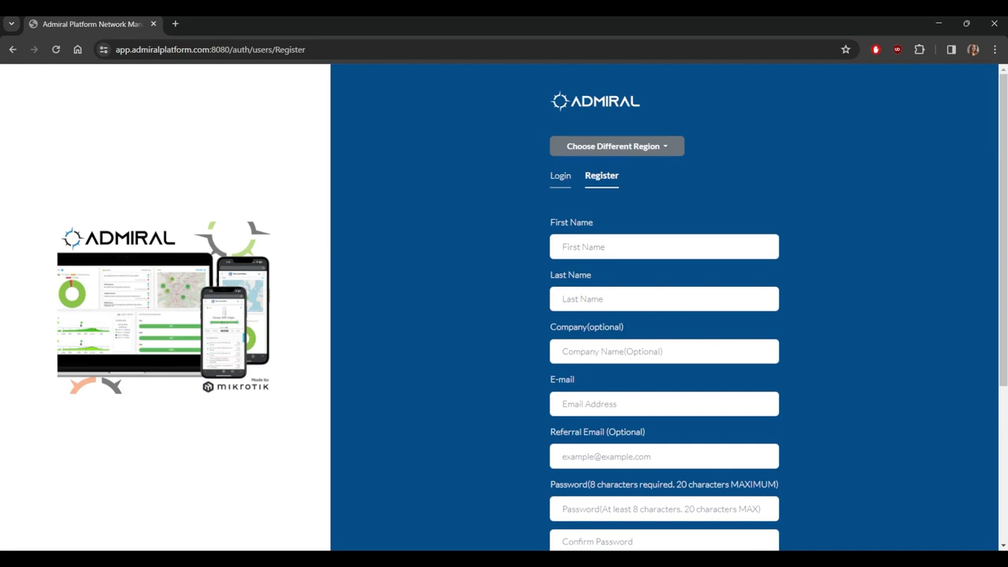
{"action": "mouse_move", "coordinate": [616, 155]}
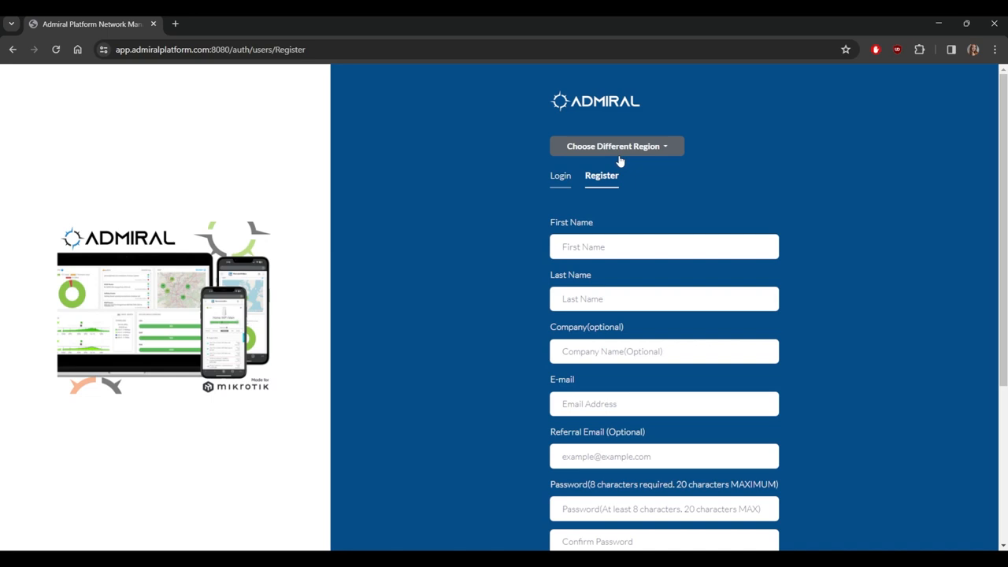
{"action": "mouse_move", "coordinate": [621, 161]}
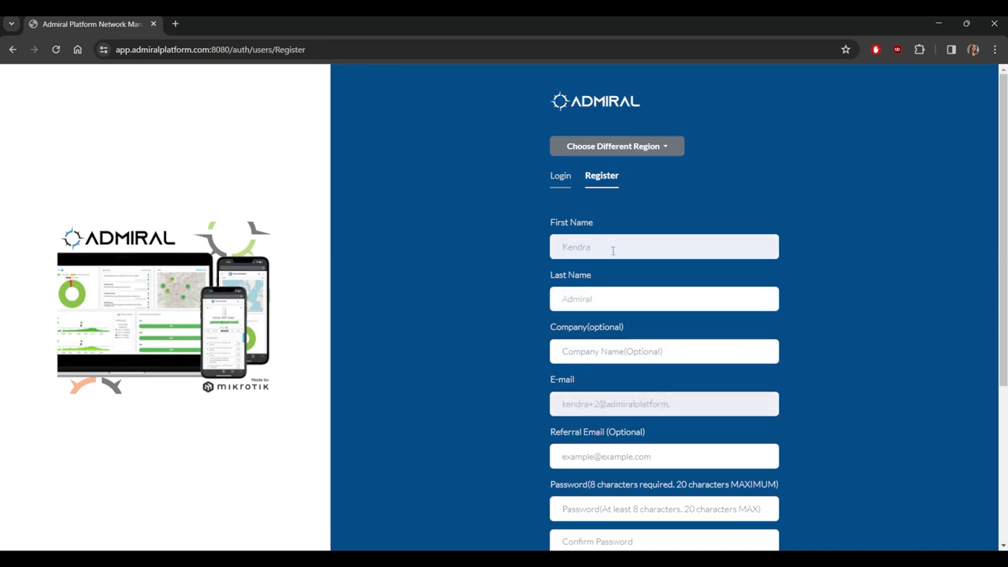
- Enter the confirm password, pass the reCAPTCHA check, and submit the registration
{"action": "type", "text": "•••••"}
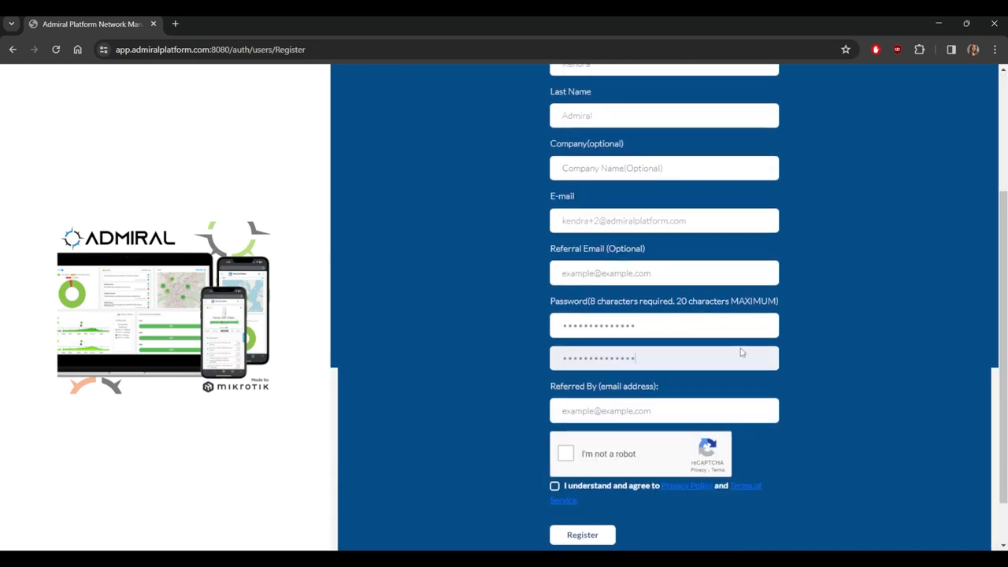
{"action": "left_click", "coordinate": [566, 454]}
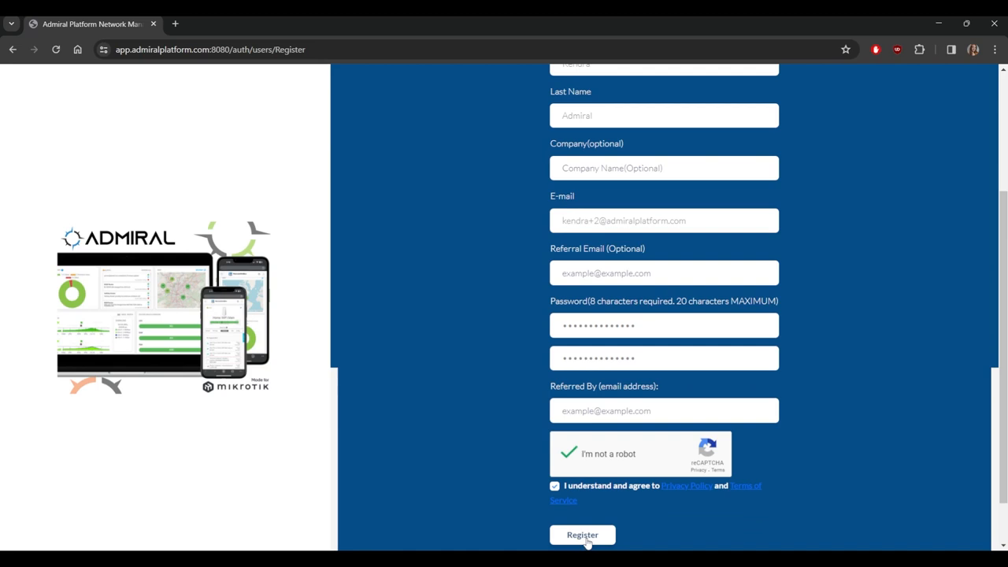
{"action": "left_click", "coordinate": [583, 536]}
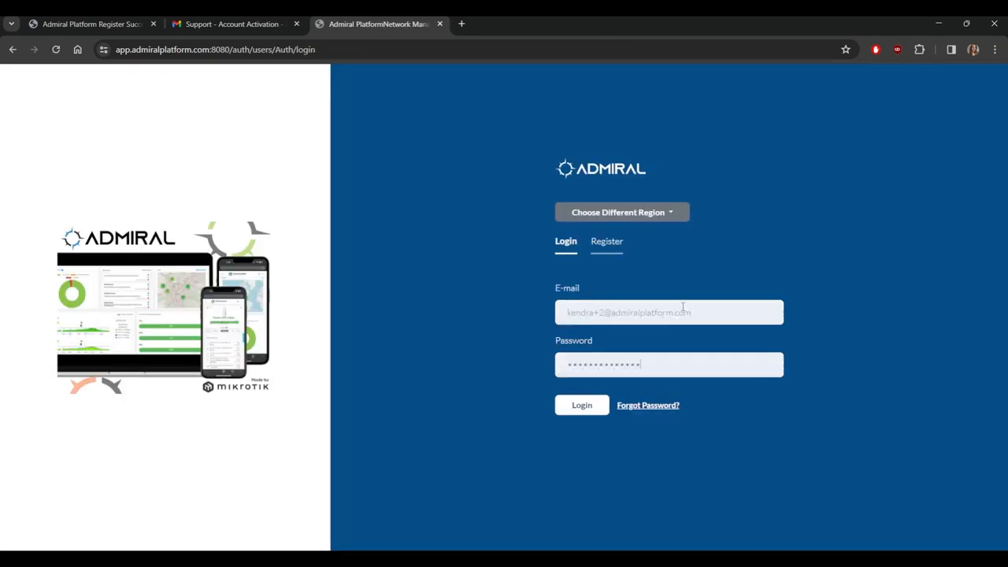
{"action": "left_click", "coordinate": [233, 23]}
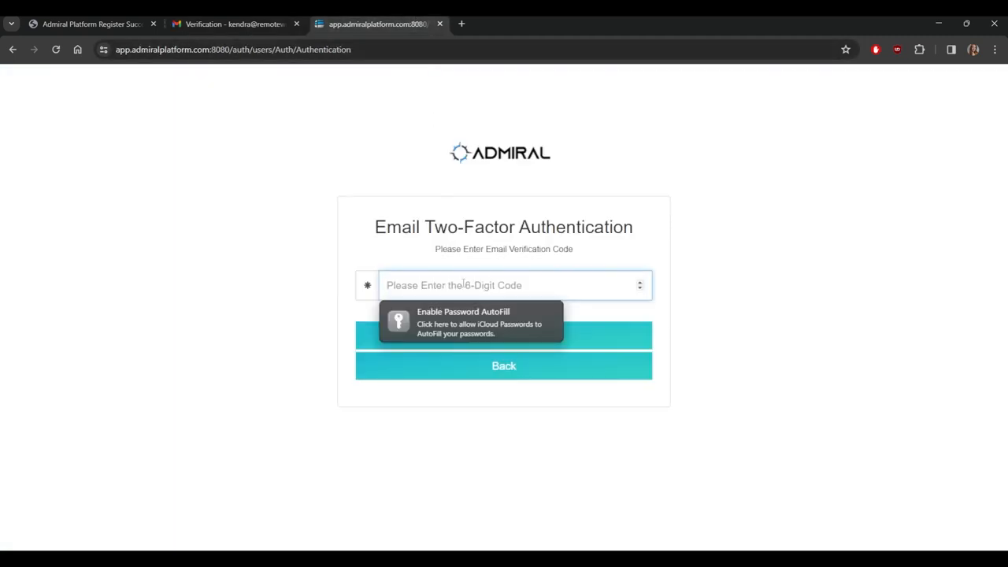
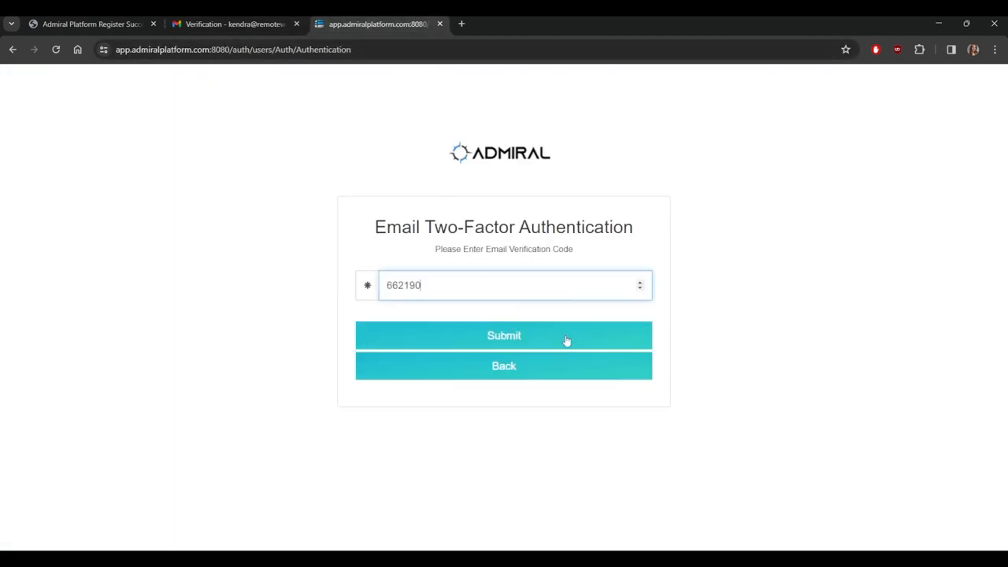
{"action": "left_click", "coordinate": [504, 336]}
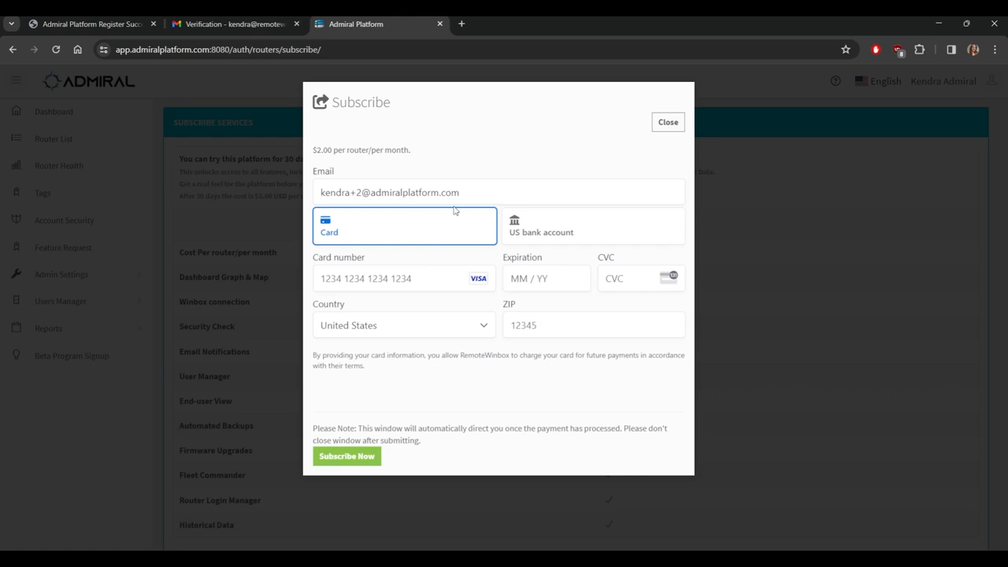
- Subscribe Now with the entered card details so the subscription is created
{"action": "left_click", "coordinate": [347, 457]}
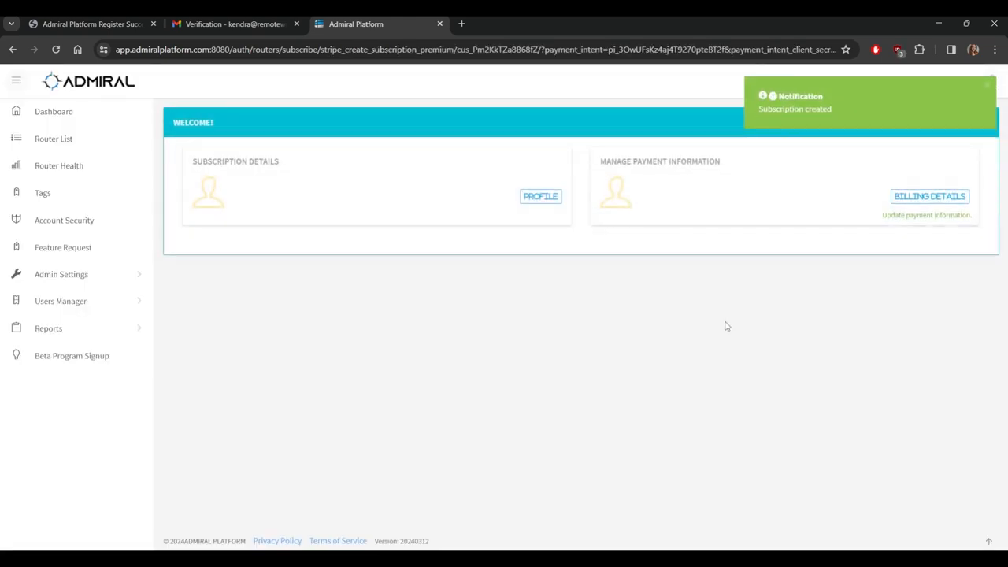
{"action": "mouse_move", "coordinate": [690, 326]}
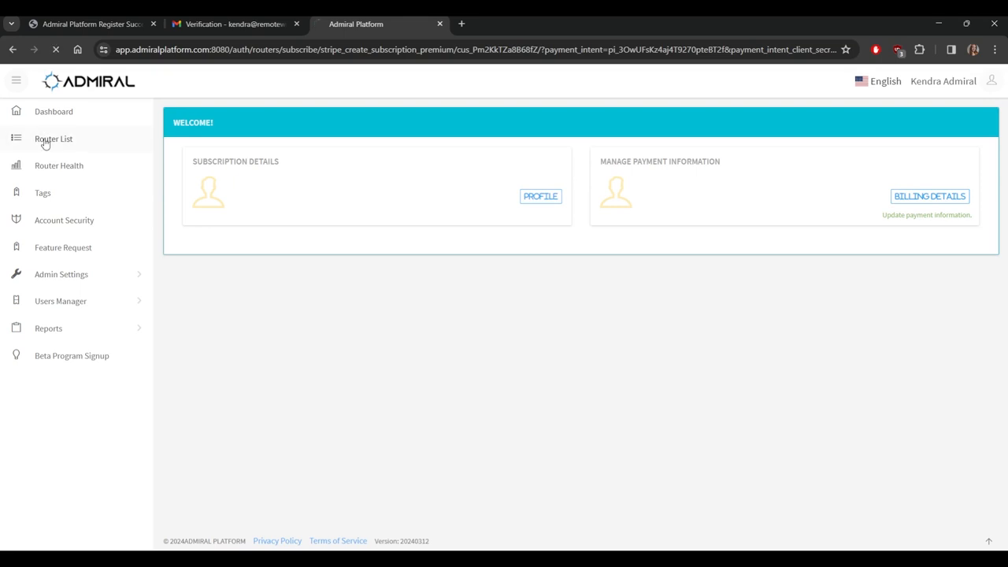
- Add a new router named 'My Mik...' with its location details and submit it
{"action": "left_click", "coordinate": [53, 139]}
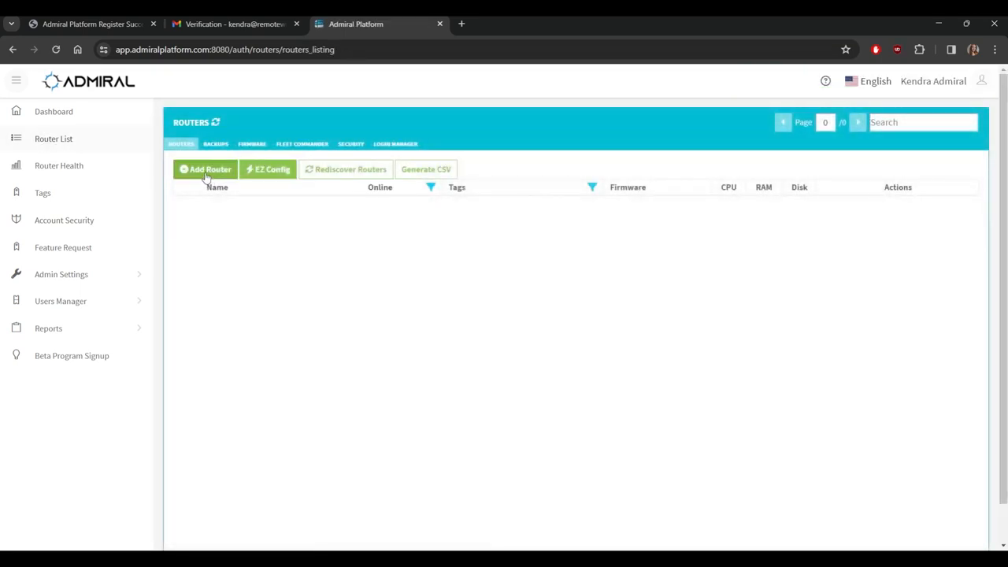
{"action": "left_click", "coordinate": [205, 170]}
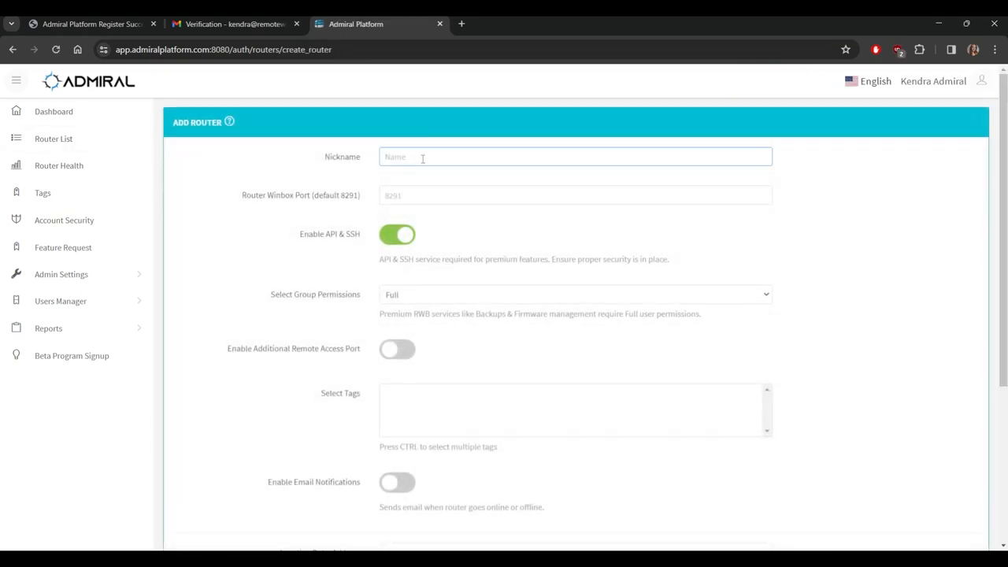
{"action": "type", "text": "My Mik"}
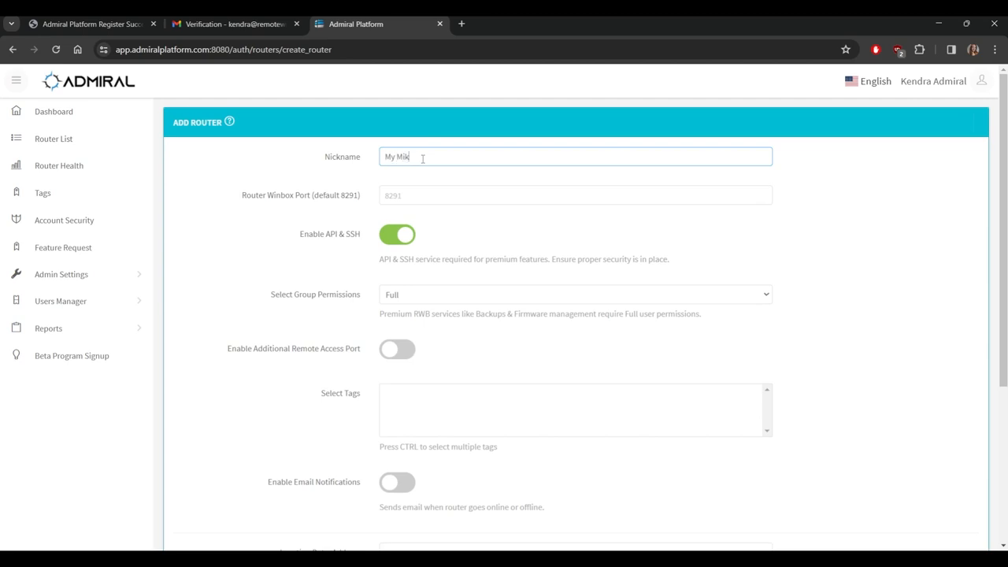
{"action": "scroll", "scroll_direction": "down", "scroll_amount": 3}
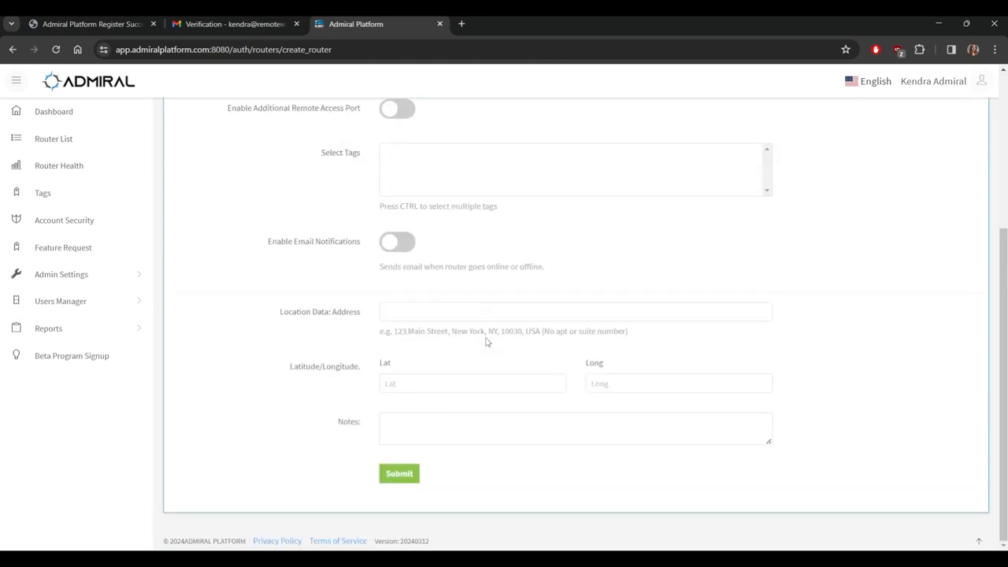
{"action": "left_click", "coordinate": [399, 473]}
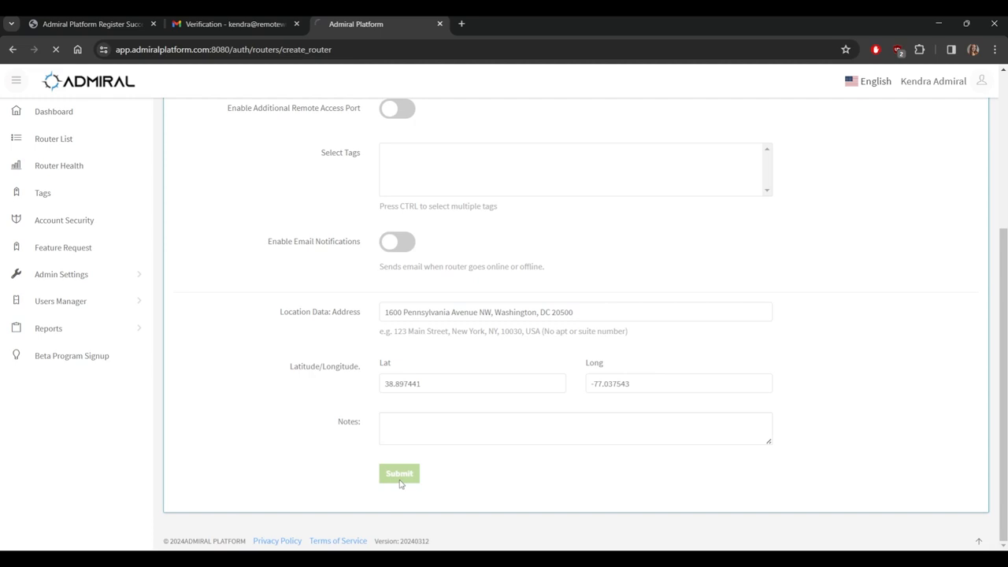
{"action": "left_click", "coordinate": [398, 473]}
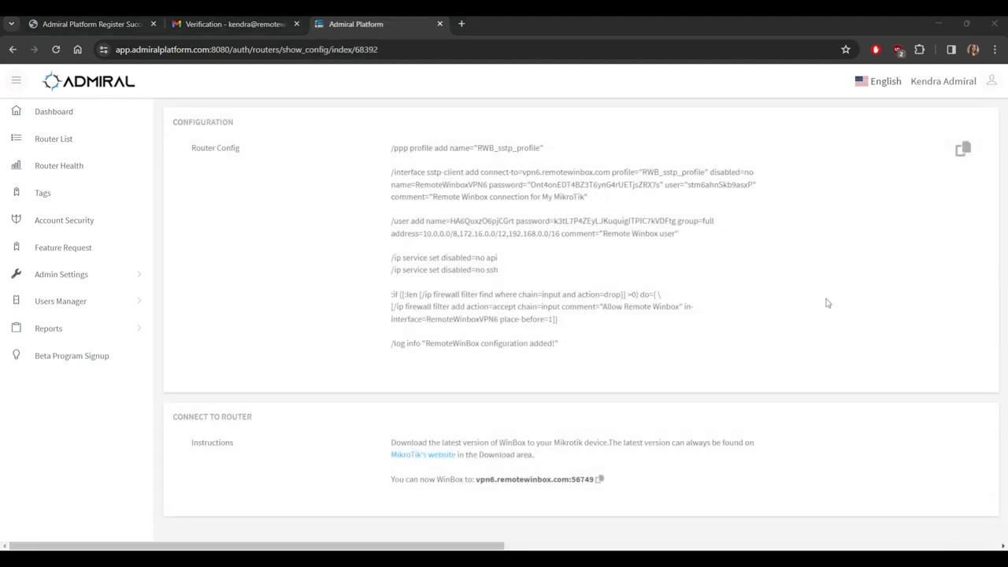
{"action": "mouse_move", "coordinate": [964, 149]}
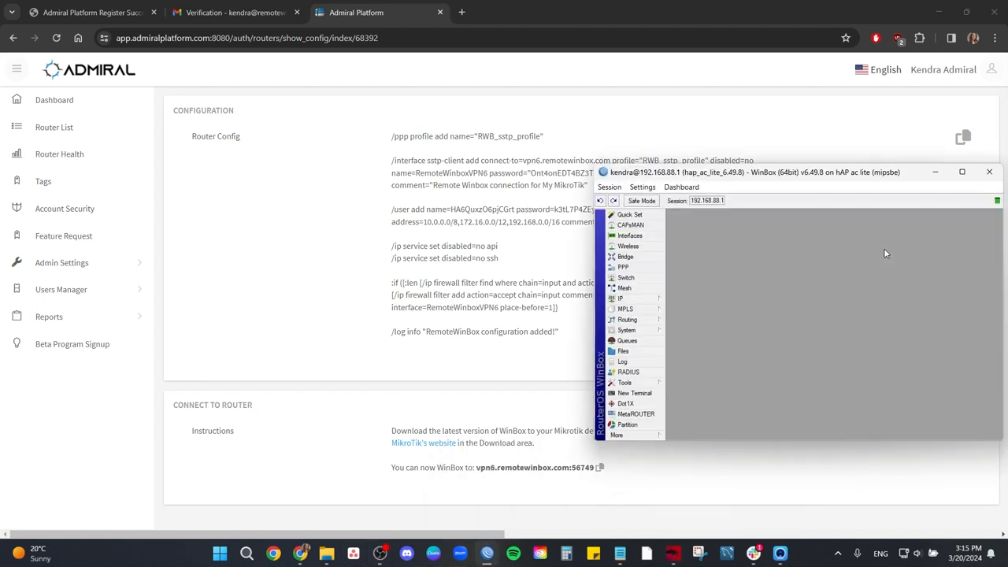
{"action": "mouse_move", "coordinate": [633, 397]}
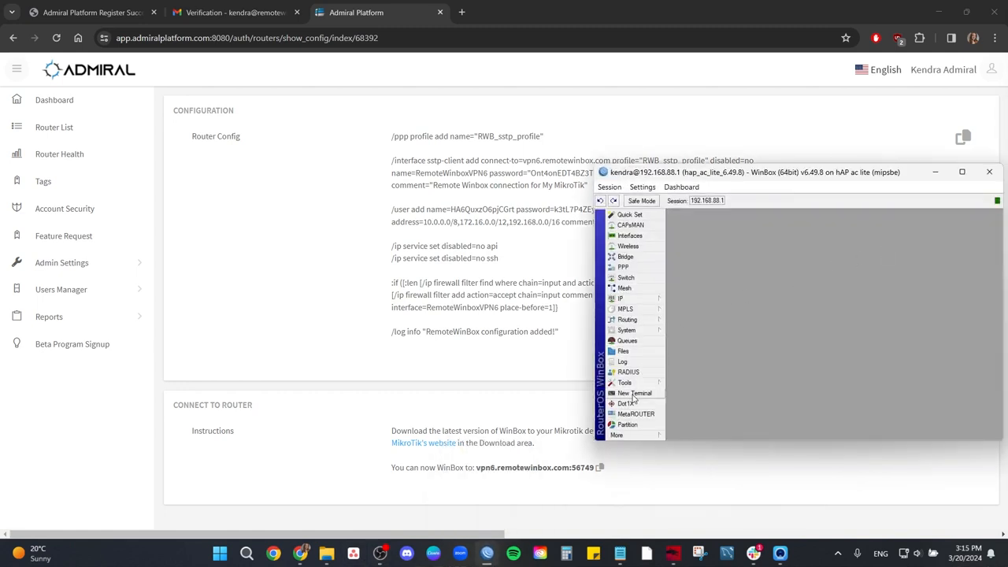
- Run the Admiral config script in a new router terminal, then close WinBox
{"action": "left_click", "coordinate": [635, 394]}
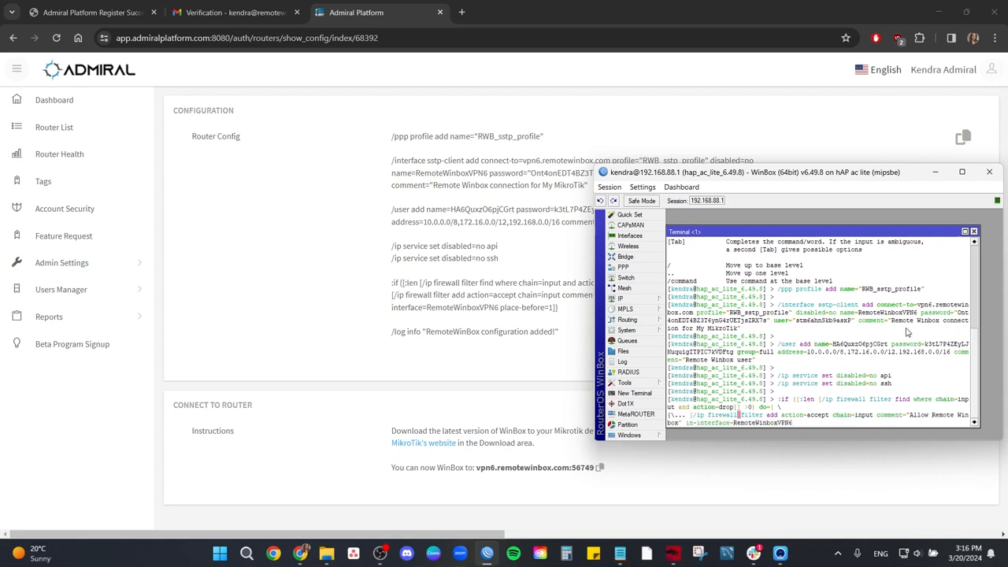
{"action": "scroll", "scroll_direction": "down", "scroll_amount": 3}
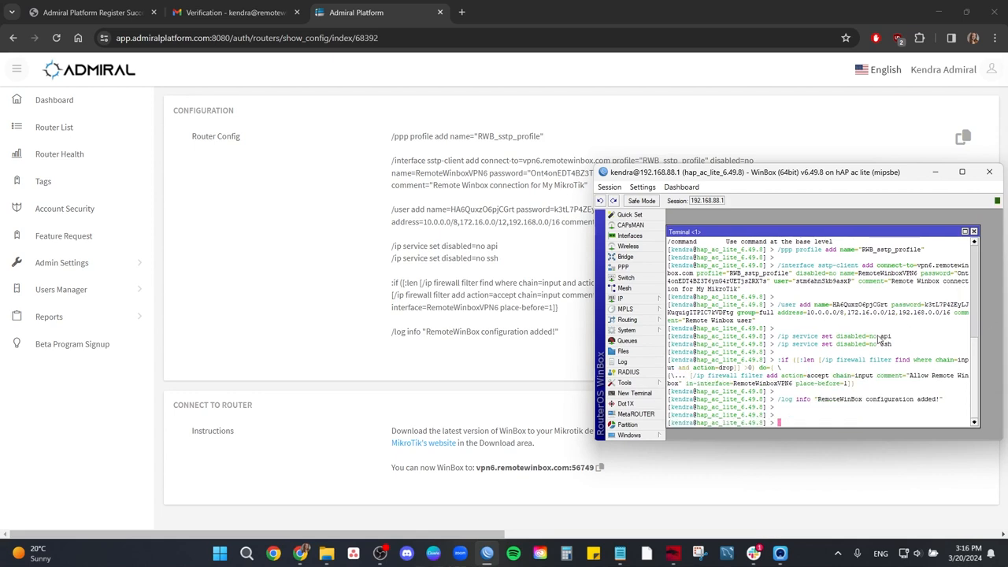
{"action": "mouse_move", "coordinate": [989, 171]}
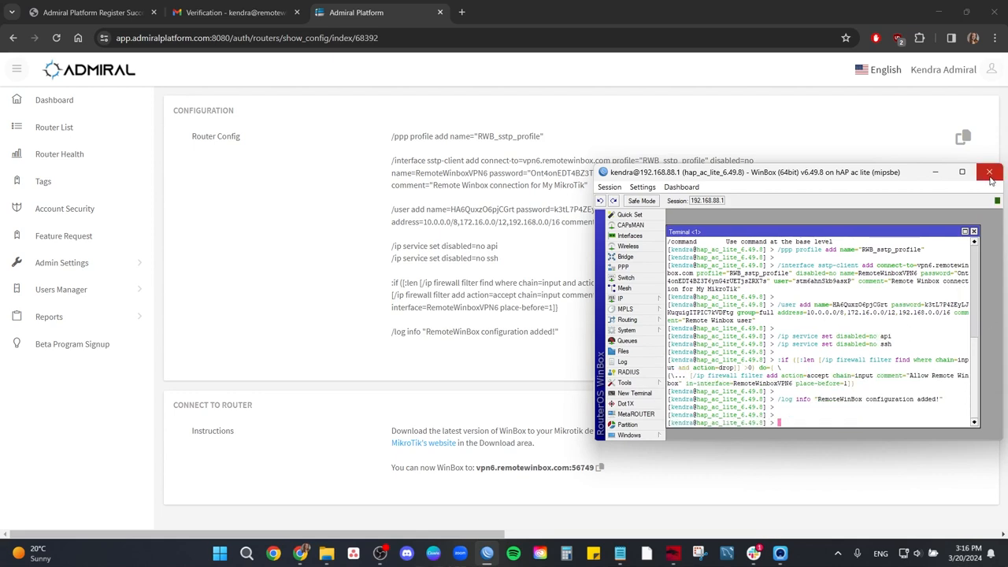
{"action": "left_click", "coordinate": [990, 171]}
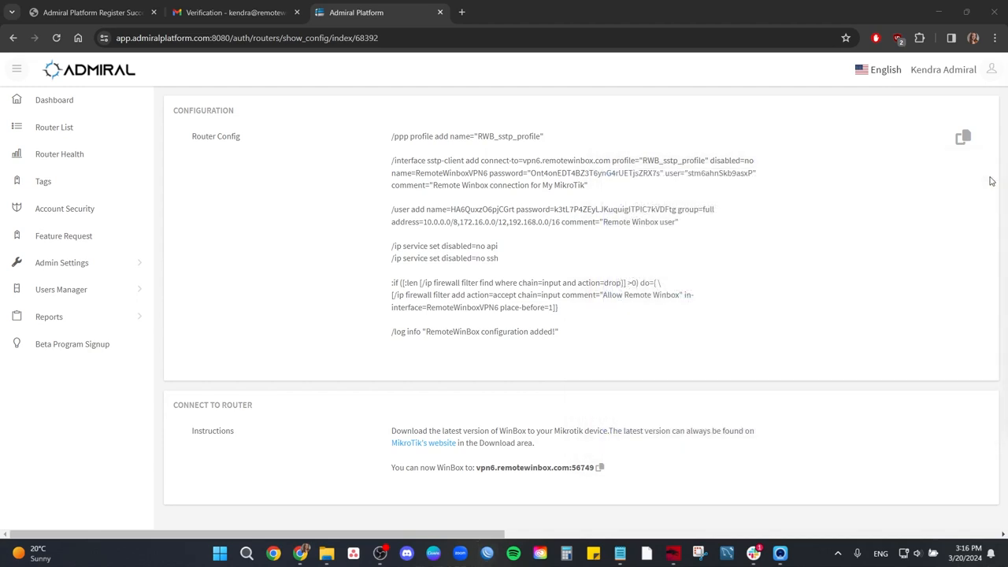
- Copy My MikroTik's remote access address from the router list and launch WinBox
{"action": "left_click", "coordinate": [54, 126]}
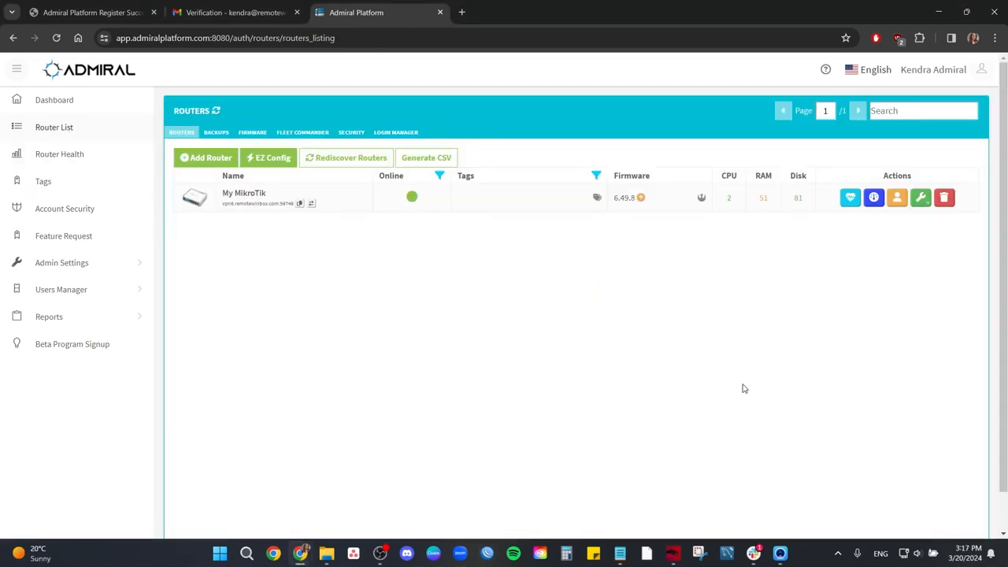
{"action": "mouse_move", "coordinate": [299, 207]}
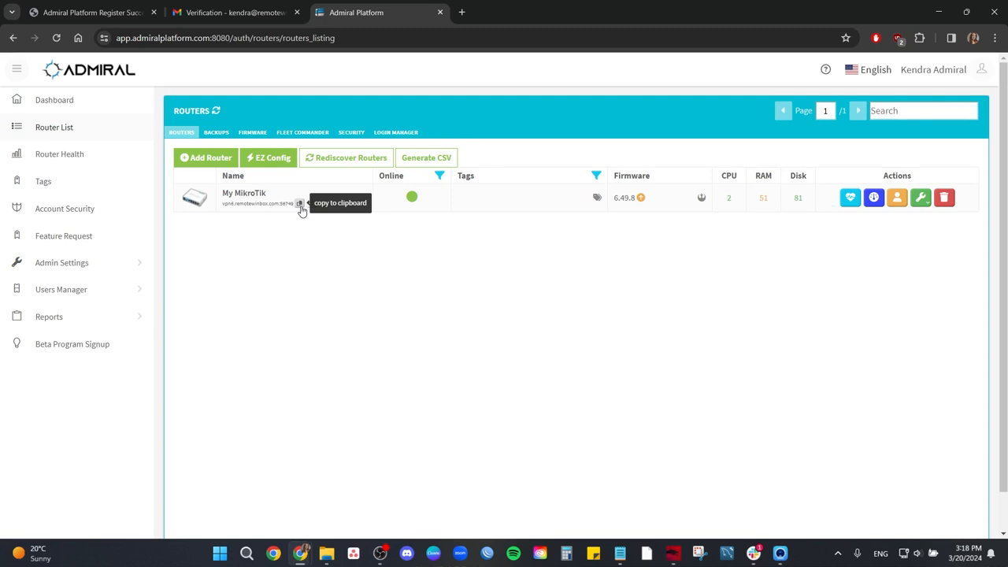
{"action": "left_click", "coordinate": [299, 203]}
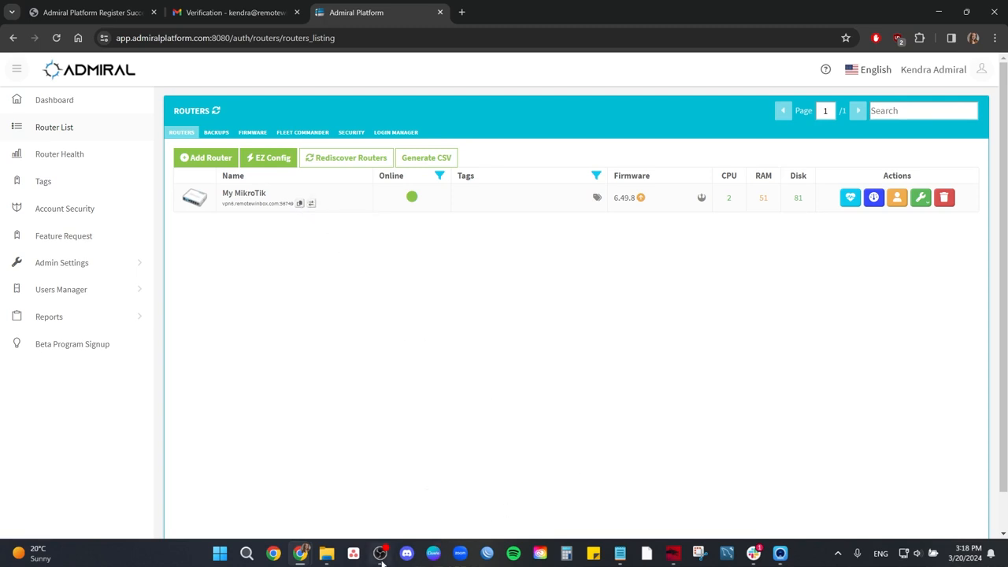
{"action": "left_click", "coordinate": [379, 553]}
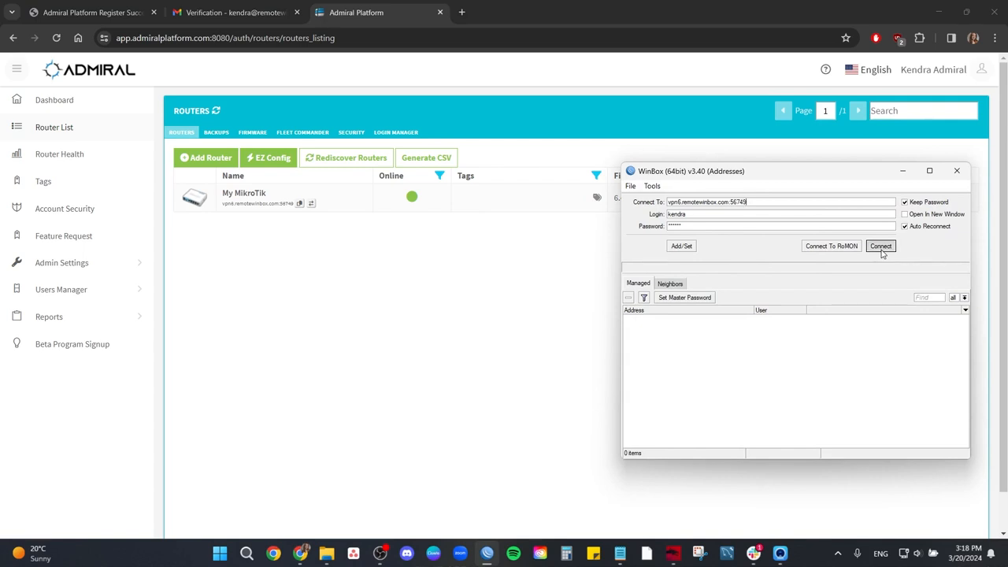
- Connect to the router at vpn6.remotewinbox.com:56749 and return to the Admiral dashboard
{"action": "left_click", "coordinate": [880, 246]}
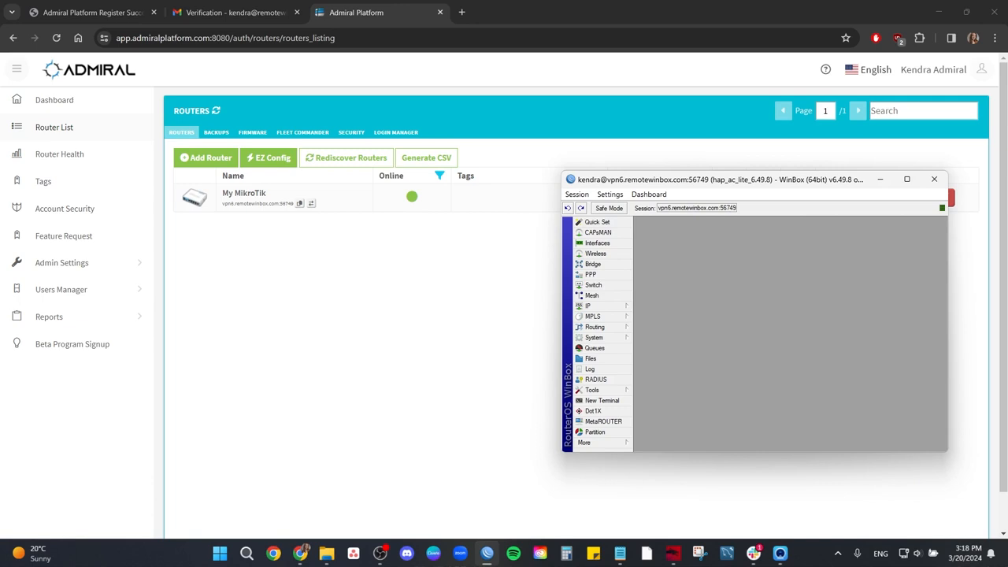
{"action": "left_click", "coordinate": [53, 99]}
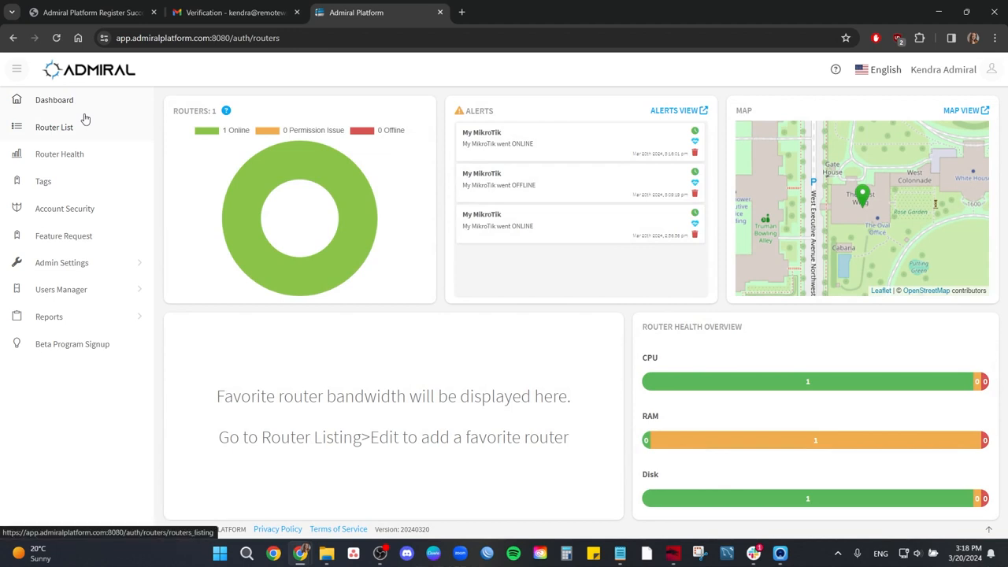
{"action": "mouse_move", "coordinate": [89, 119]}
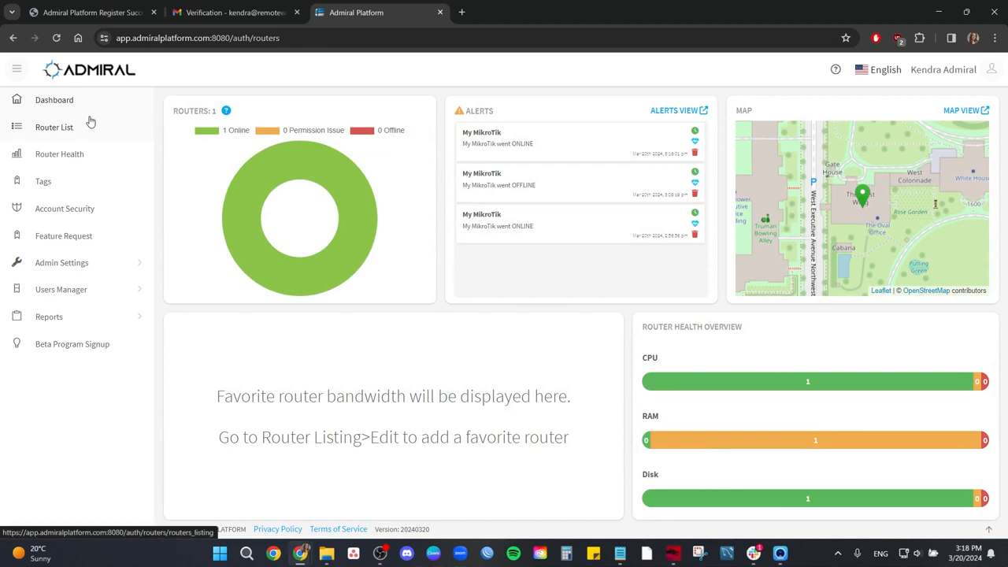
- Show the router list with My MikroTik online and the unconfigured-IP notice
{"action": "left_click", "coordinate": [53, 126]}
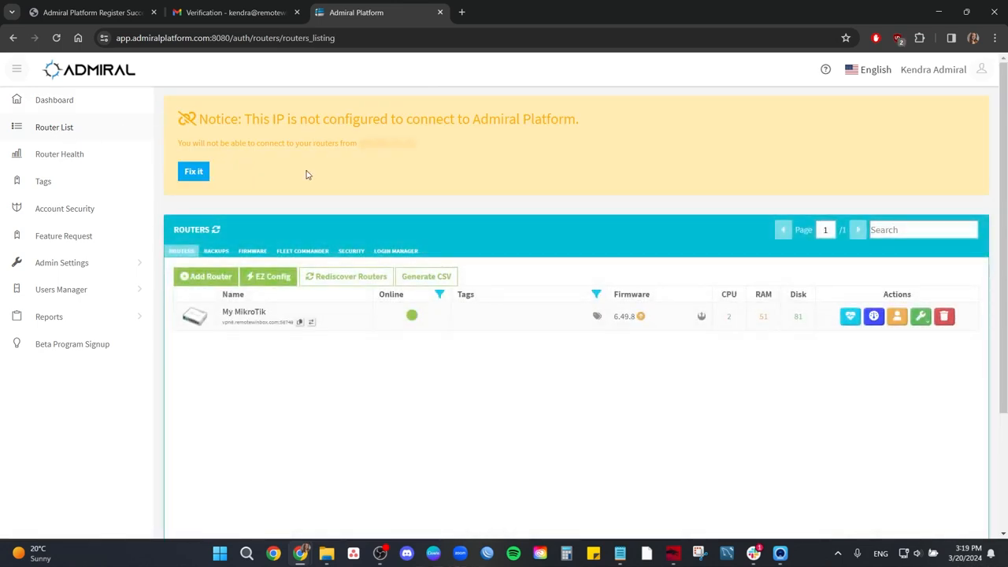